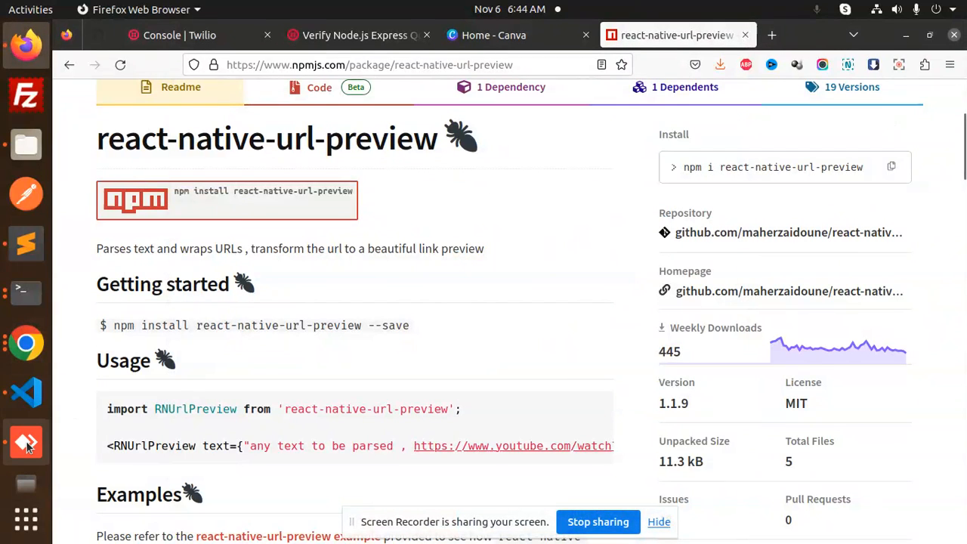
Bring up the AnyDesk session showing the URL Preview Example card on the phone
left_click(26, 444)
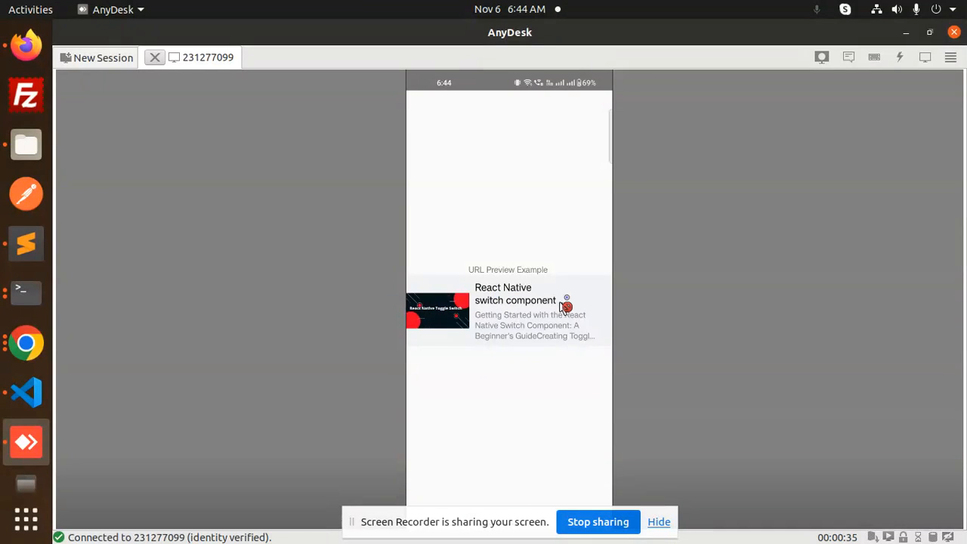
mouse_move(558, 344)
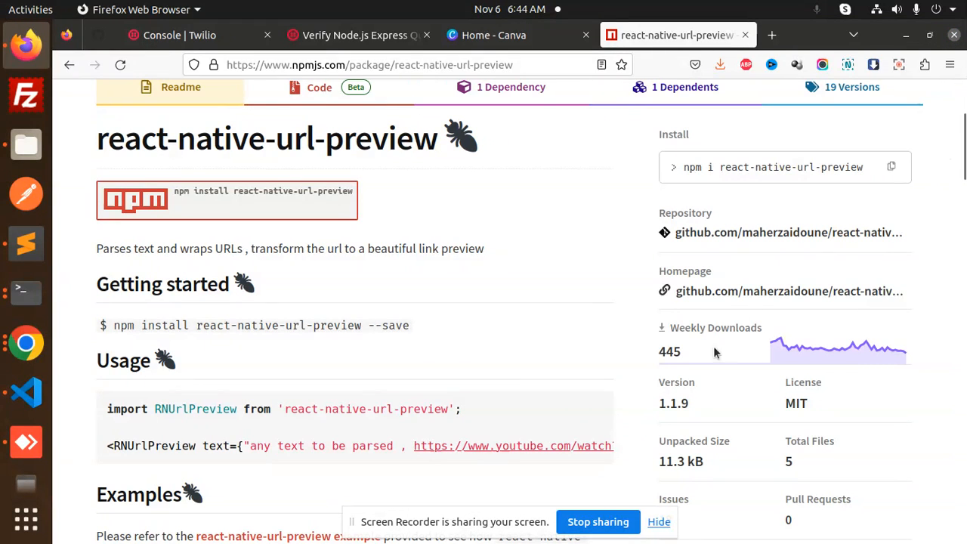
mouse_move(358, 276)
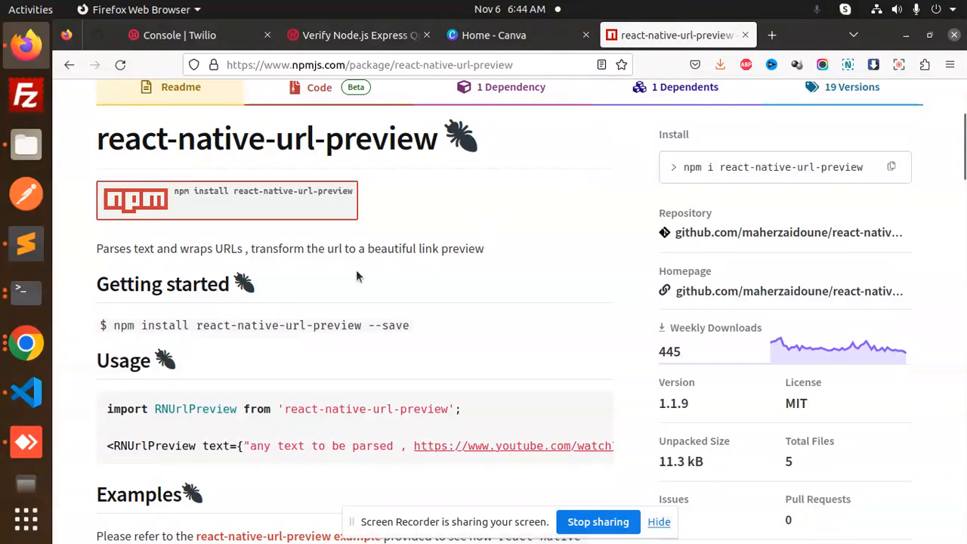
mouse_move(317, 325)
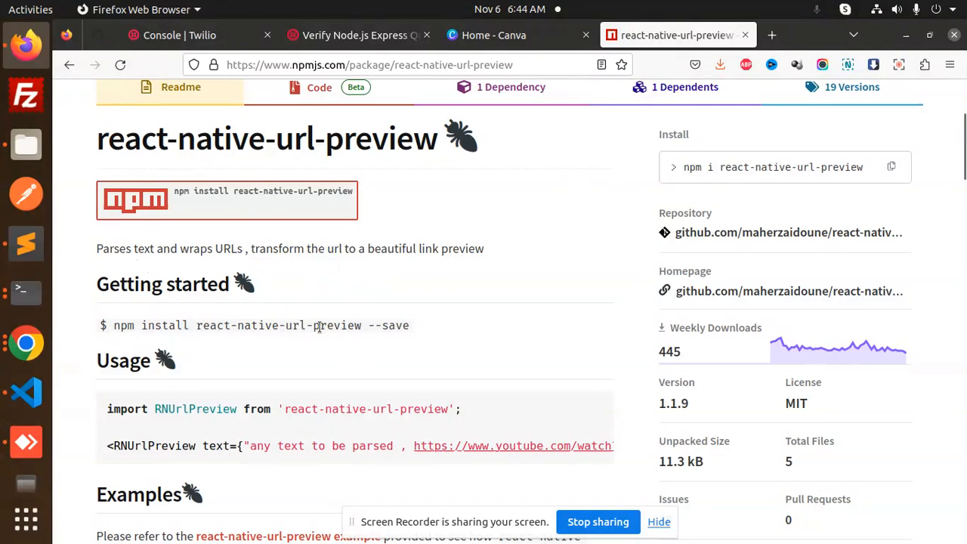
mouse_move(783, 167)
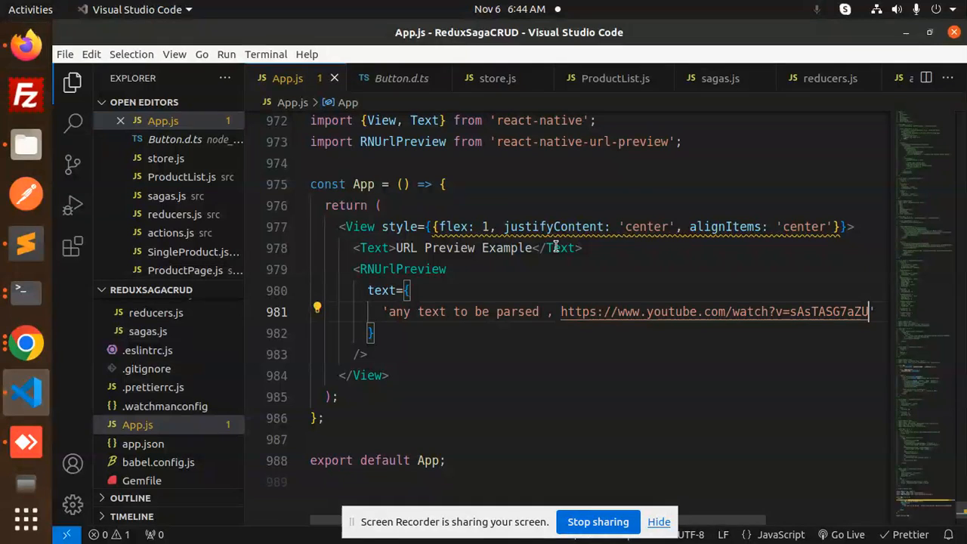
Review the RNUrlPreview YouTube link code in App.js in Visual Studio Code
left_click(528, 141)
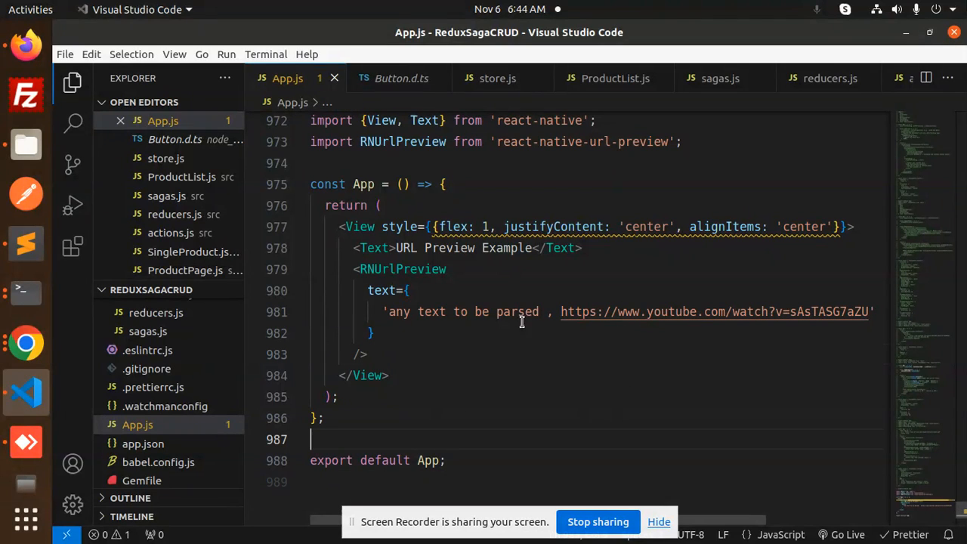
left_click(340, 397)
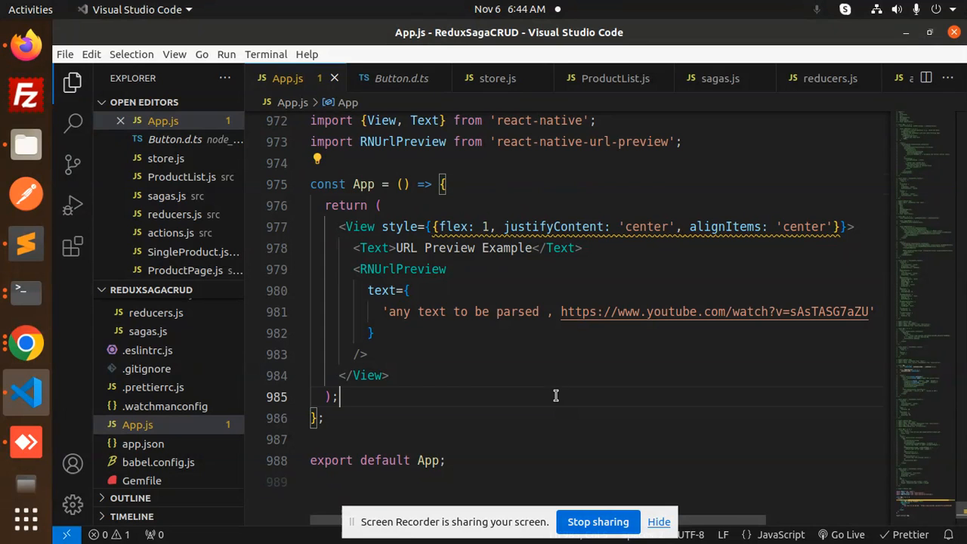